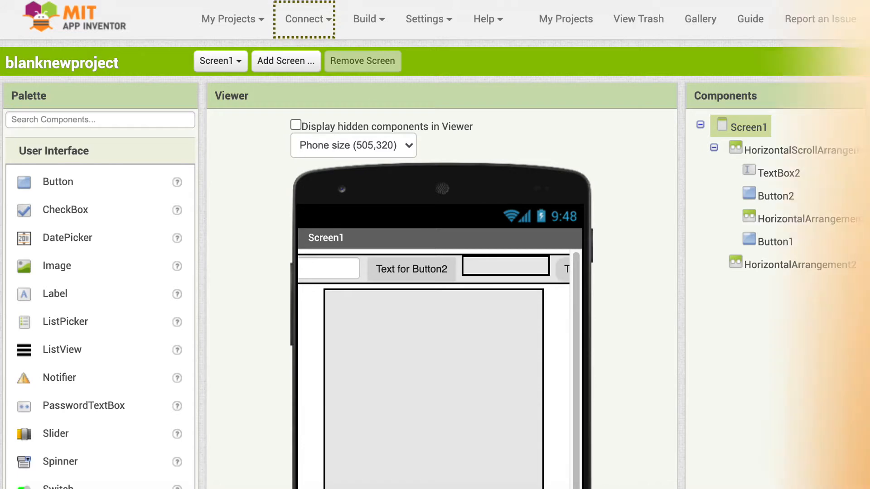
# Step: Start an AI Companion connection, showing the QR code and connection code for phone testing
pyautogui.click(304, 18)
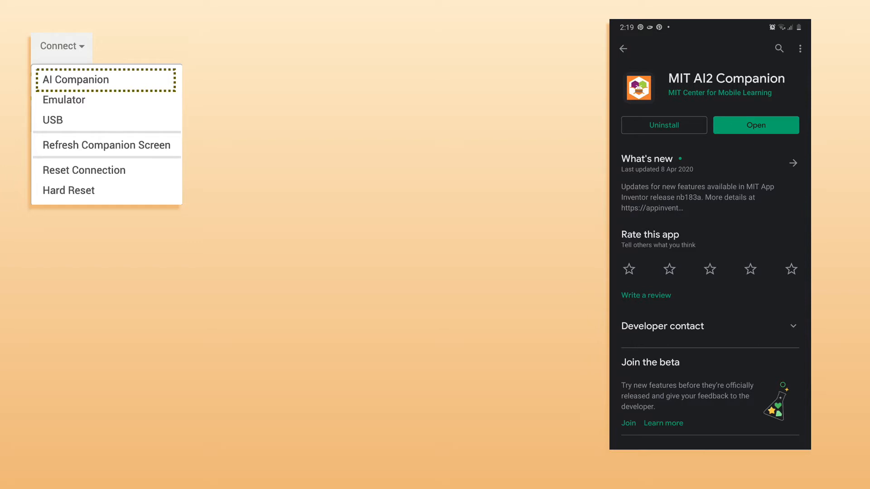
pyautogui.click(77, 80)
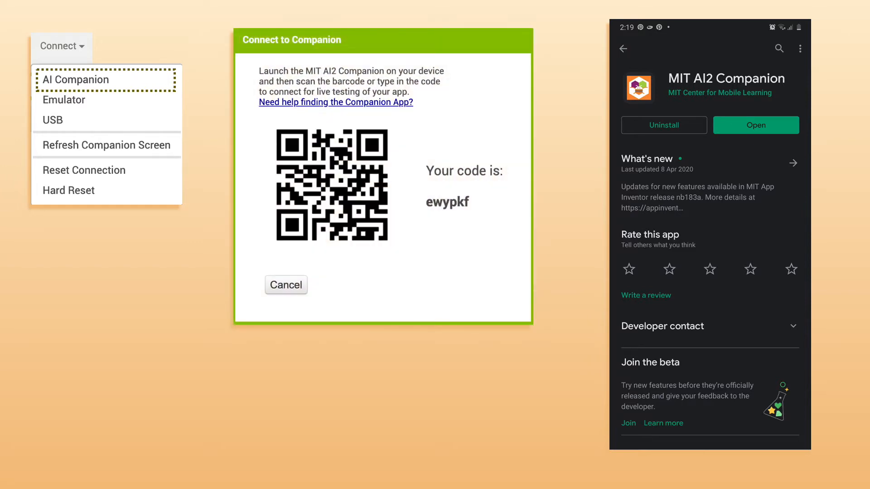